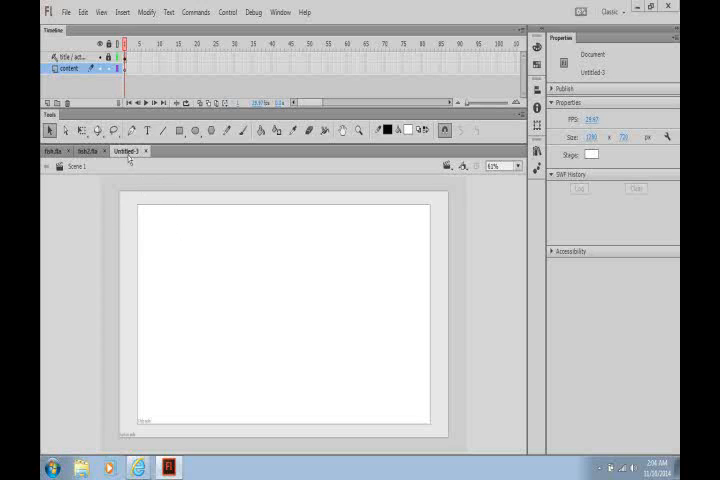
{"action": "mouse_move", "coordinate": [148, 293]}
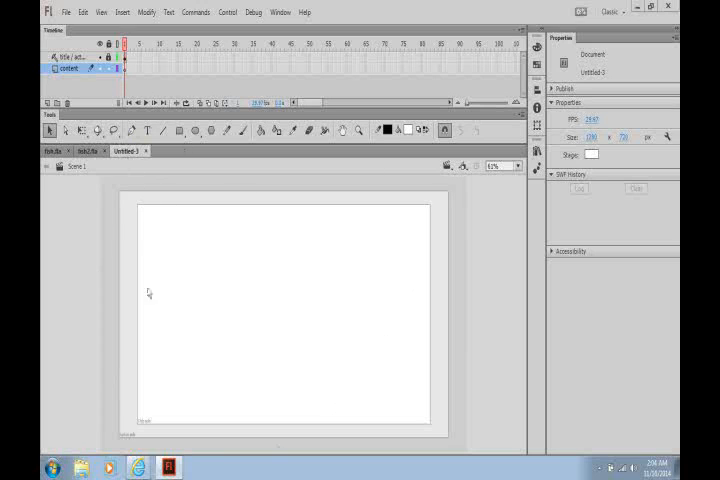
{"action": "mouse_move", "coordinate": [315, 278]}
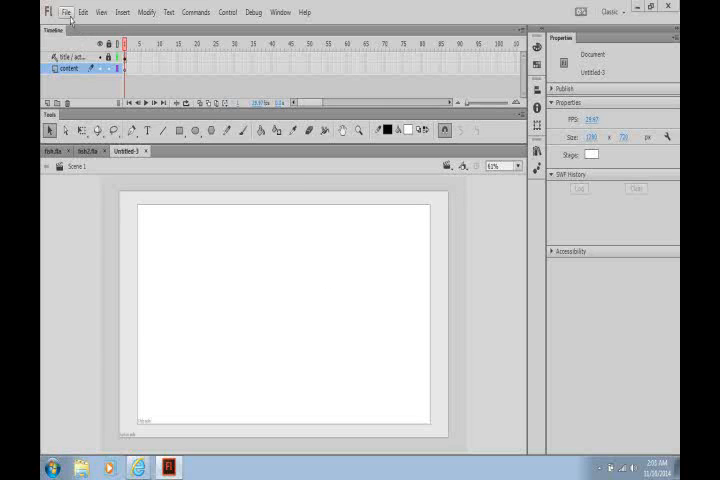
Add a new layer, Layer 1, above the content layer
{"action": "left_click", "coordinate": [122, 12]}
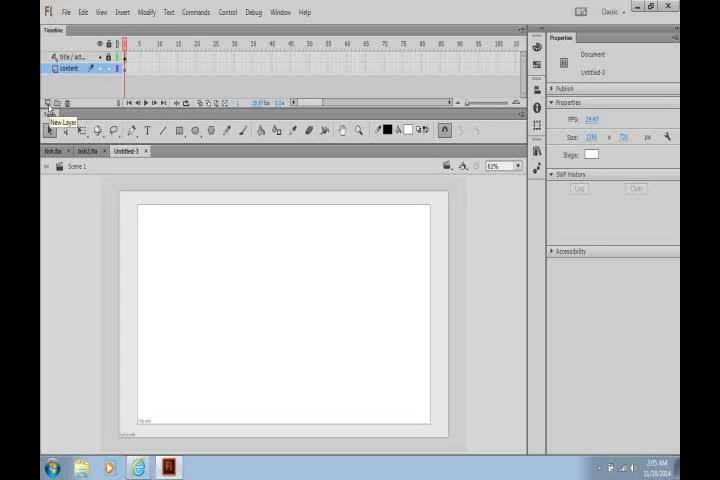
{"action": "left_click", "coordinate": [47, 108]}
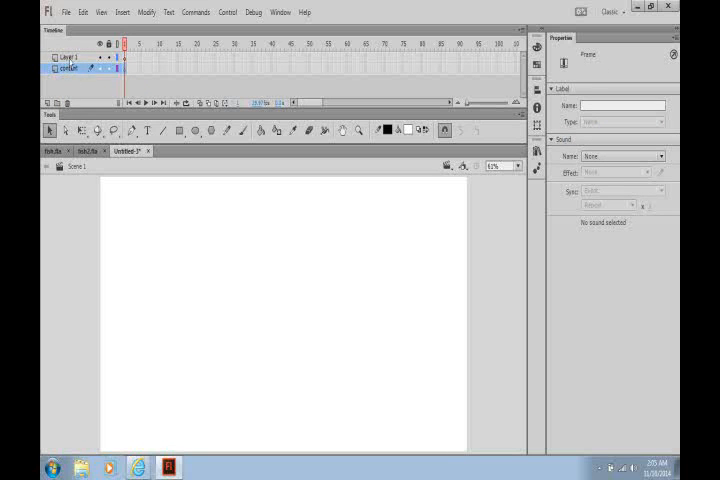
Delete the extra layer, paste the fish in center, and move it past the stage's right edge
{"action": "left_click", "coordinate": [67, 57]}
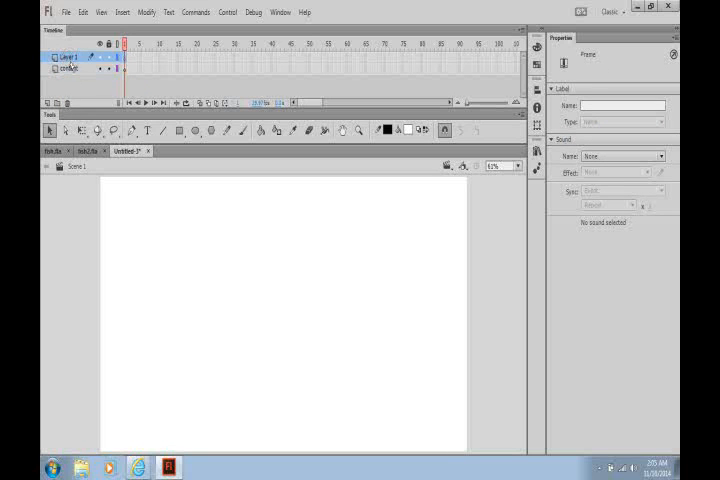
{"action": "left_click", "coordinate": [68, 71]}
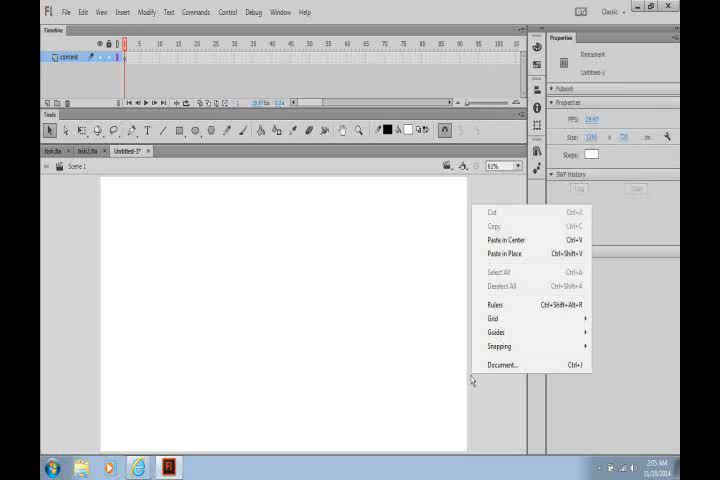
{"action": "left_click", "coordinate": [504, 239]}
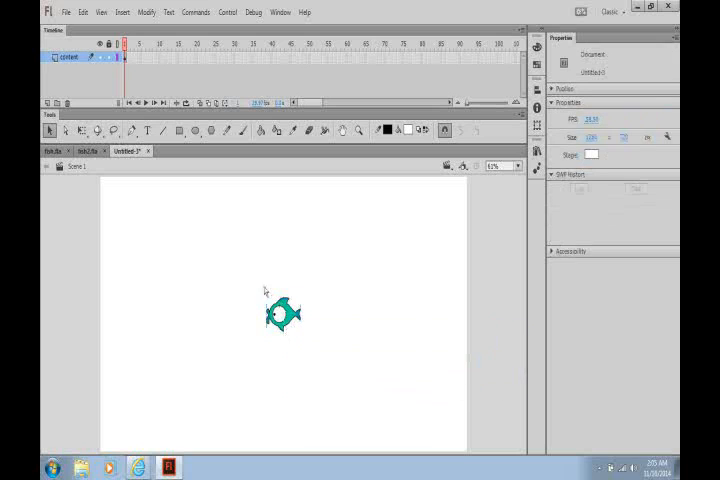
{"action": "left_click_drag", "start_coordinate": [283, 312], "coordinate": [490, 393]}
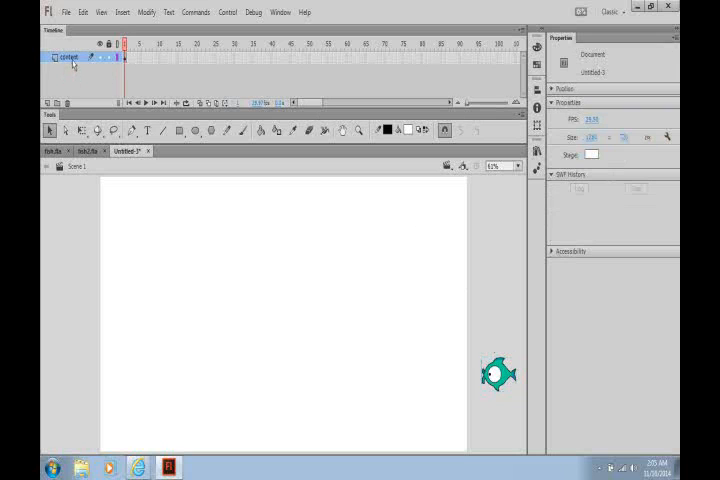
Add a classic motion guide above the content layer and insert keyframes at frame 100 on both layers
{"action": "right_click", "coordinate": [65, 56]}
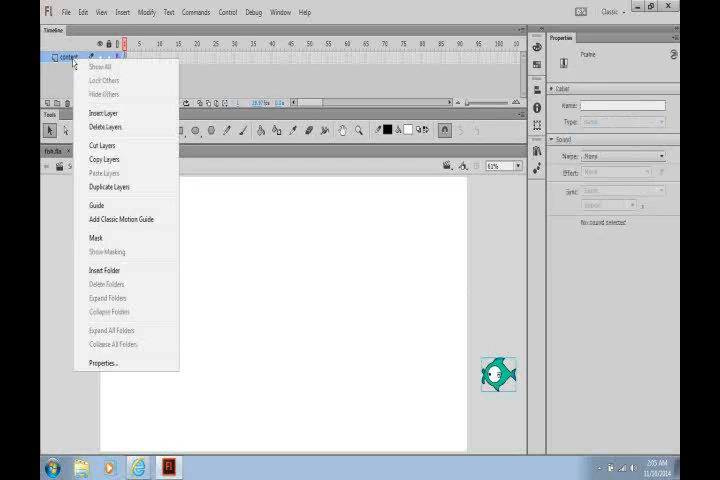
{"action": "mouse_move", "coordinate": [113, 219]}
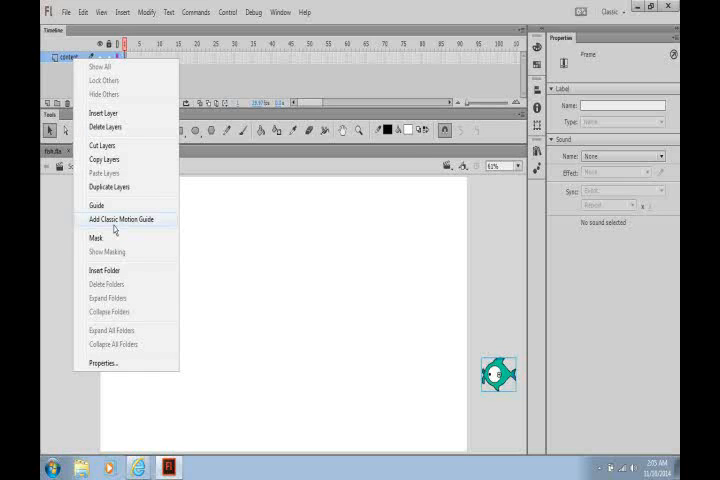
{"action": "left_click", "coordinate": [124, 219]}
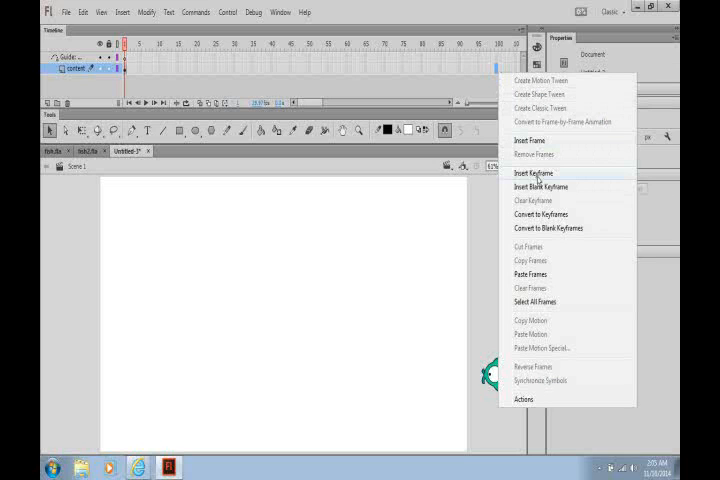
{"action": "left_click", "coordinate": [533, 173]}
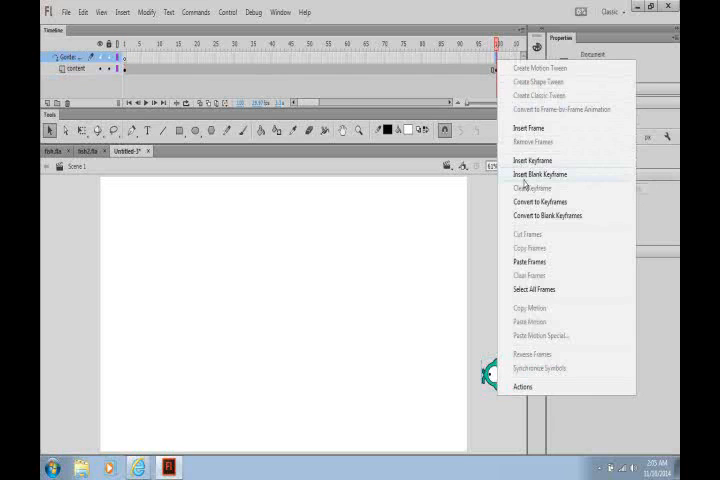
{"action": "left_click", "coordinate": [538, 174]}
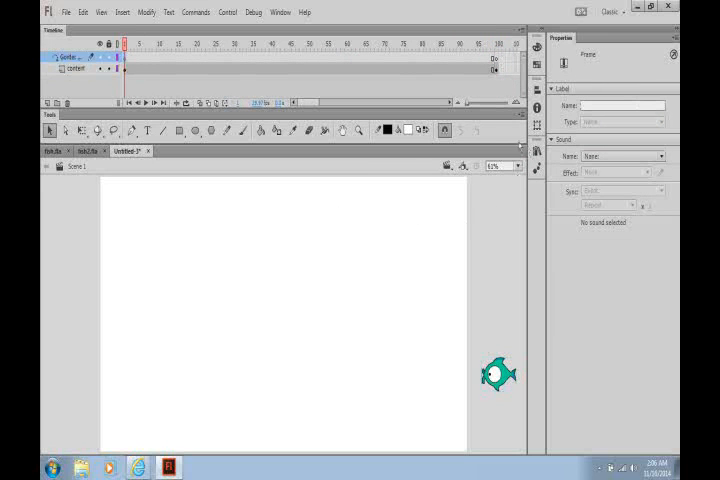
Draw a wavy pencil path on the guide layer and snap the fish onto its right end
{"action": "left_click", "coordinate": [227, 130]}
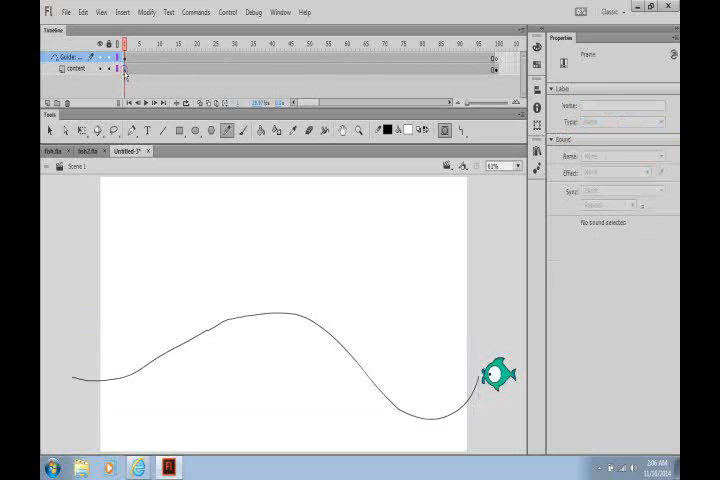
{"action": "left_click", "coordinate": [499, 374]}
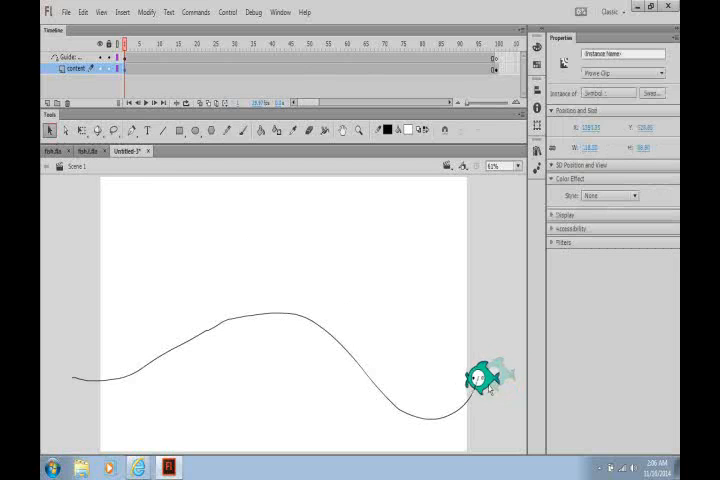
{"action": "left_click_drag", "start_coordinate": [495, 377], "coordinate": [485, 313]}
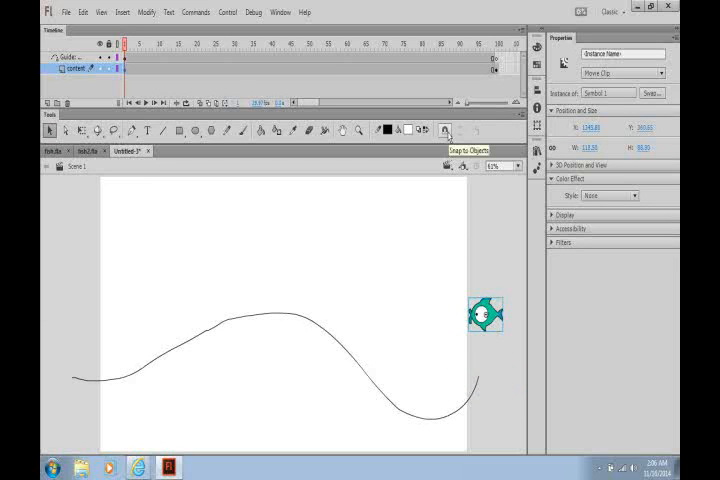
{"action": "left_click_drag", "start_coordinate": [487, 313], "coordinate": [487, 340]}
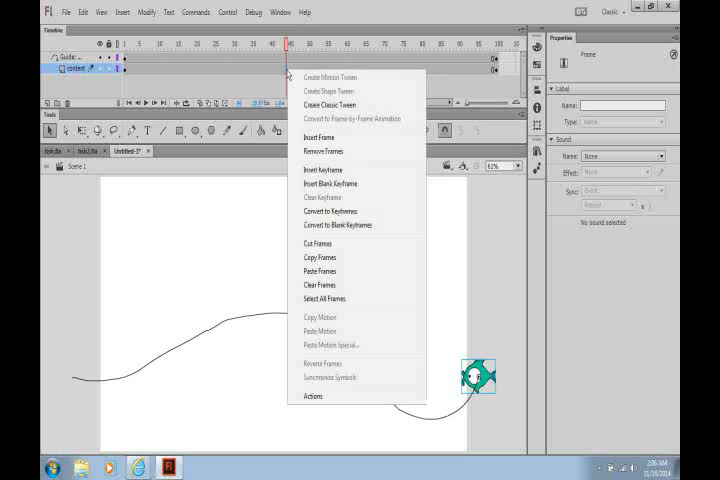
Create a classic tween on the content layer and preview it from the Control menu
{"action": "left_click", "coordinate": [334, 77]}
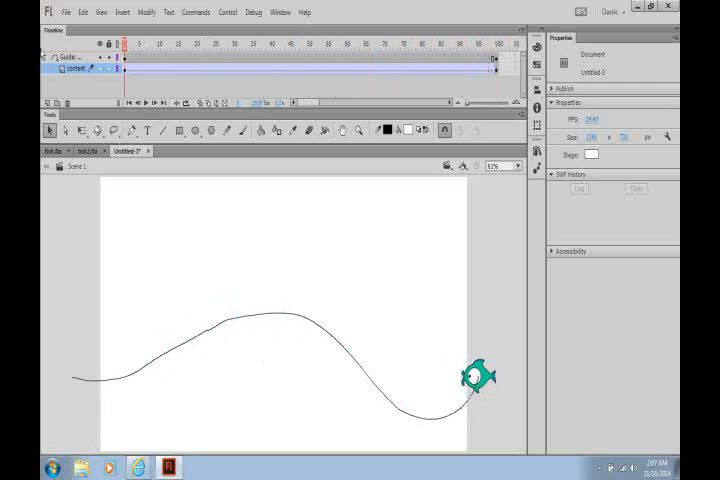
{"action": "left_click", "coordinate": [207, 12]}
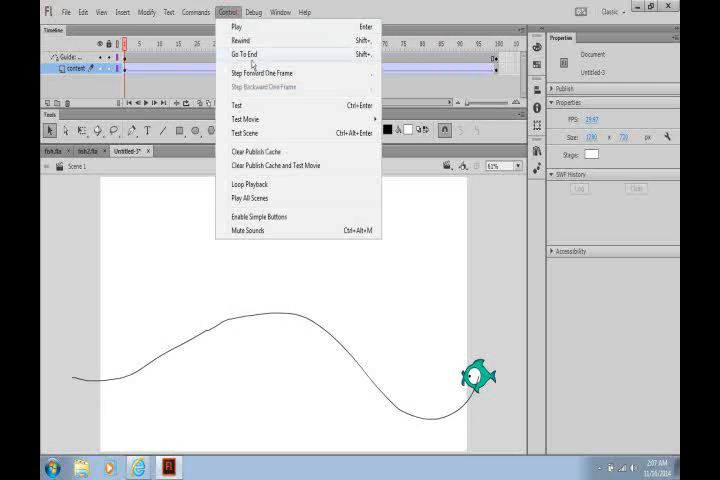
{"action": "left_click", "coordinate": [244, 120]}
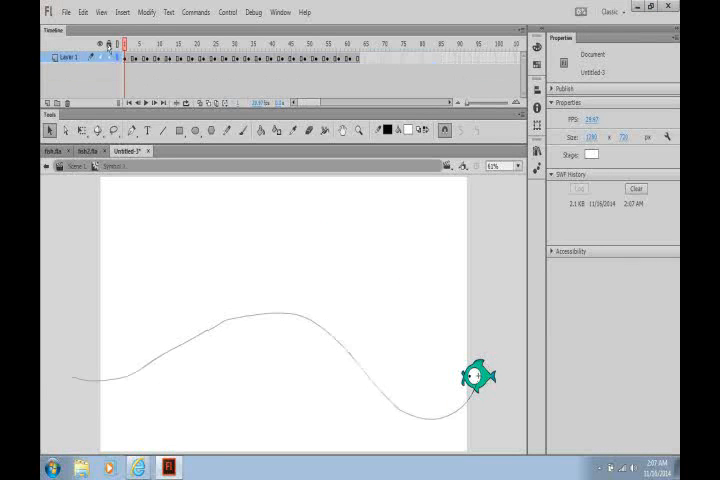
Scrub Symbol 1's internal frames, return to Scene 1, and right-click the content layer
{"action": "left_click", "coordinate": [126, 44]}
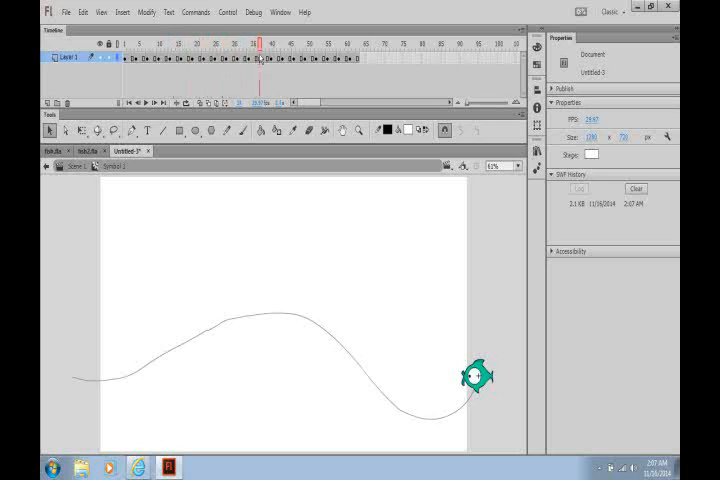
{"action": "left_click", "coordinate": [354, 45]}
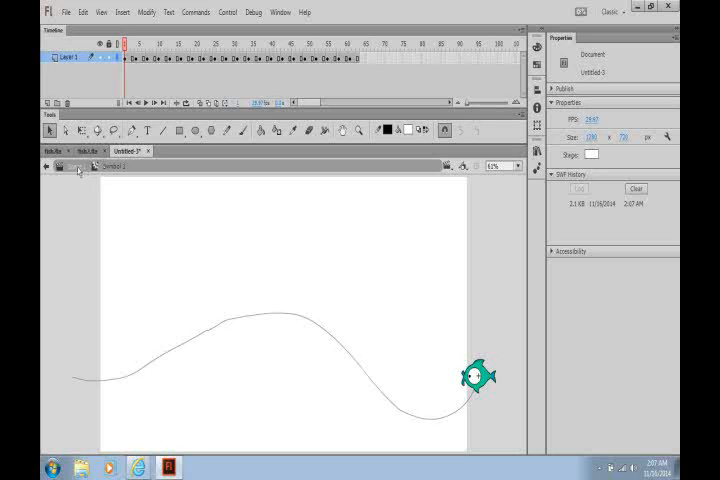
{"action": "left_click", "coordinate": [481, 377]}
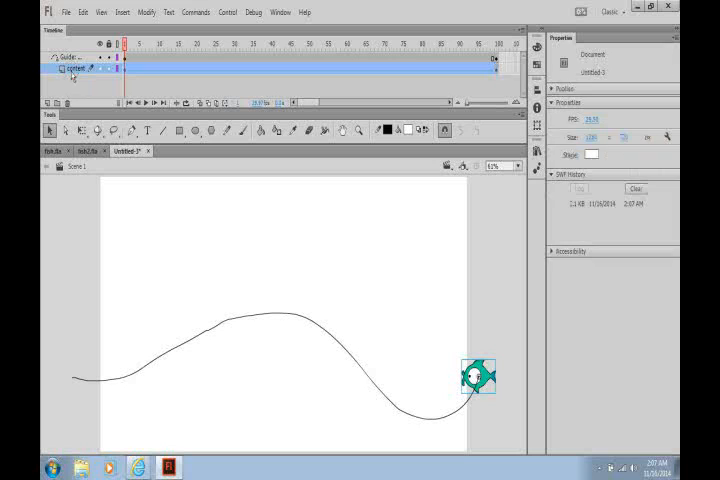
{"action": "left_click", "coordinate": [480, 378]}
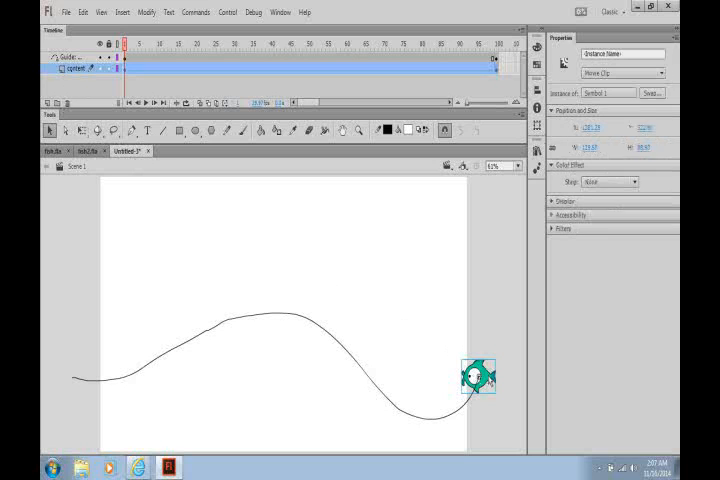
{"action": "right_click", "coordinate": [70, 70]}
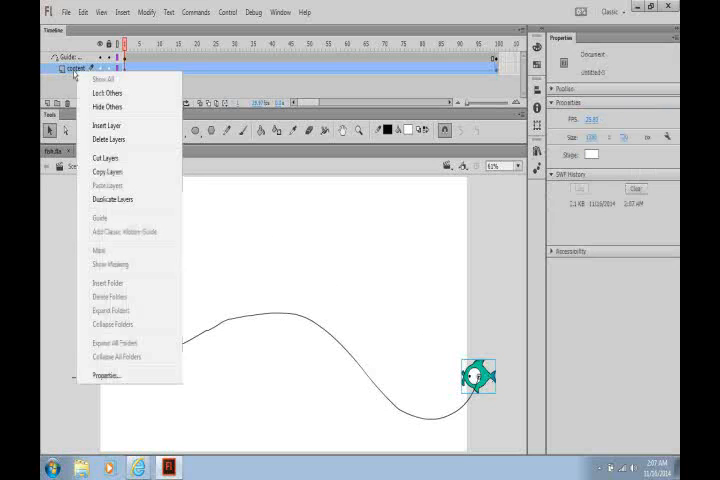